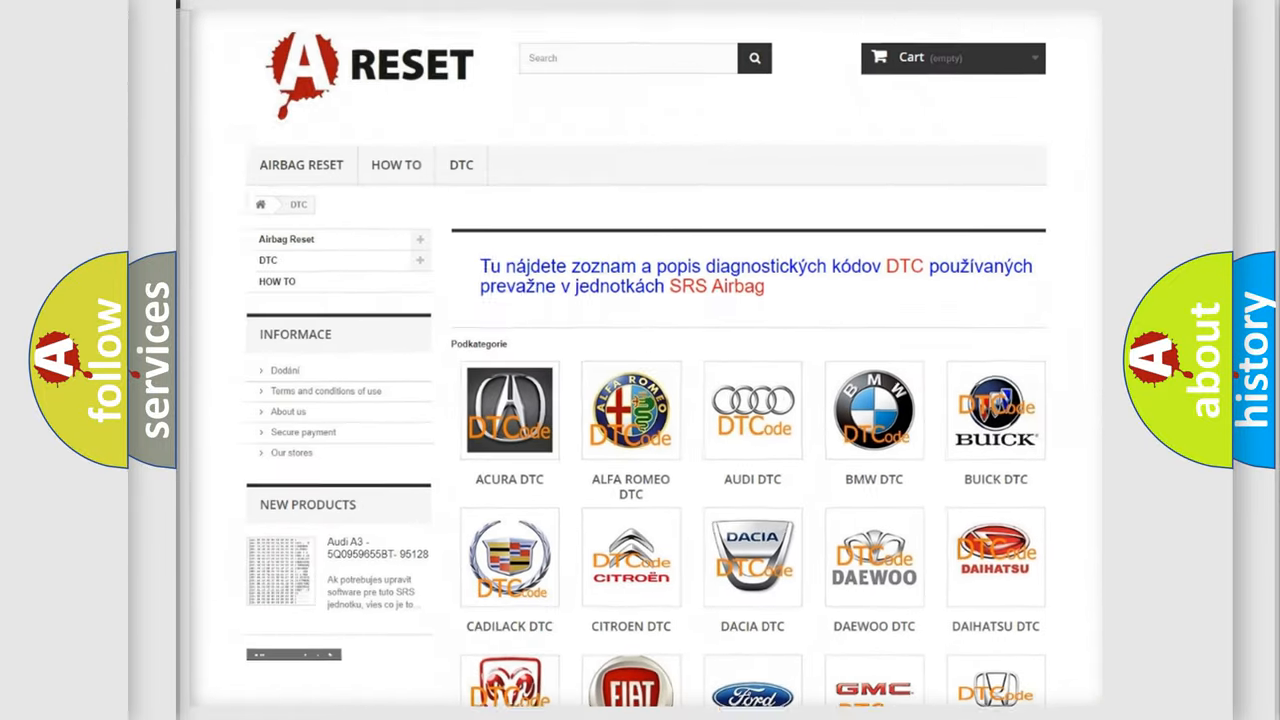
- Open the Ford DTC subcategory from the DTC page and scroll through its trouble codes
{"action": "scroll", "scroll_direction": "down", "scroll_amount": 3}
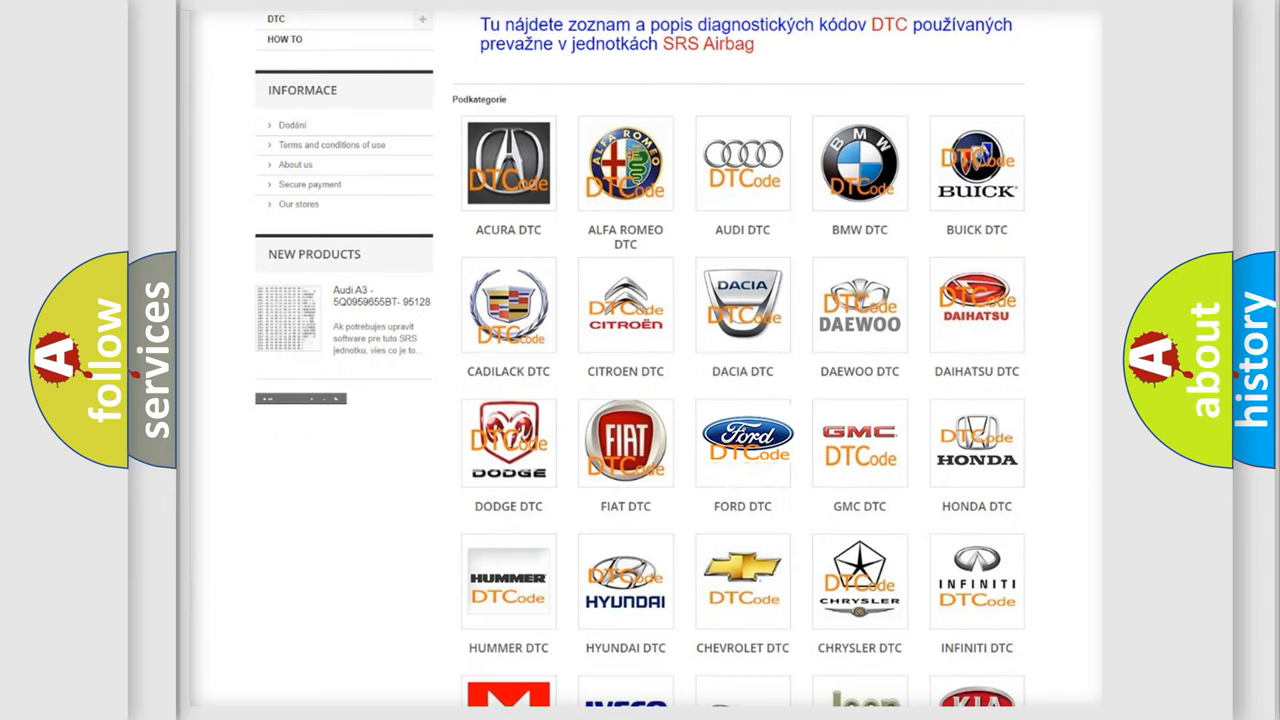
{"action": "left_click", "coordinate": [742, 441]}
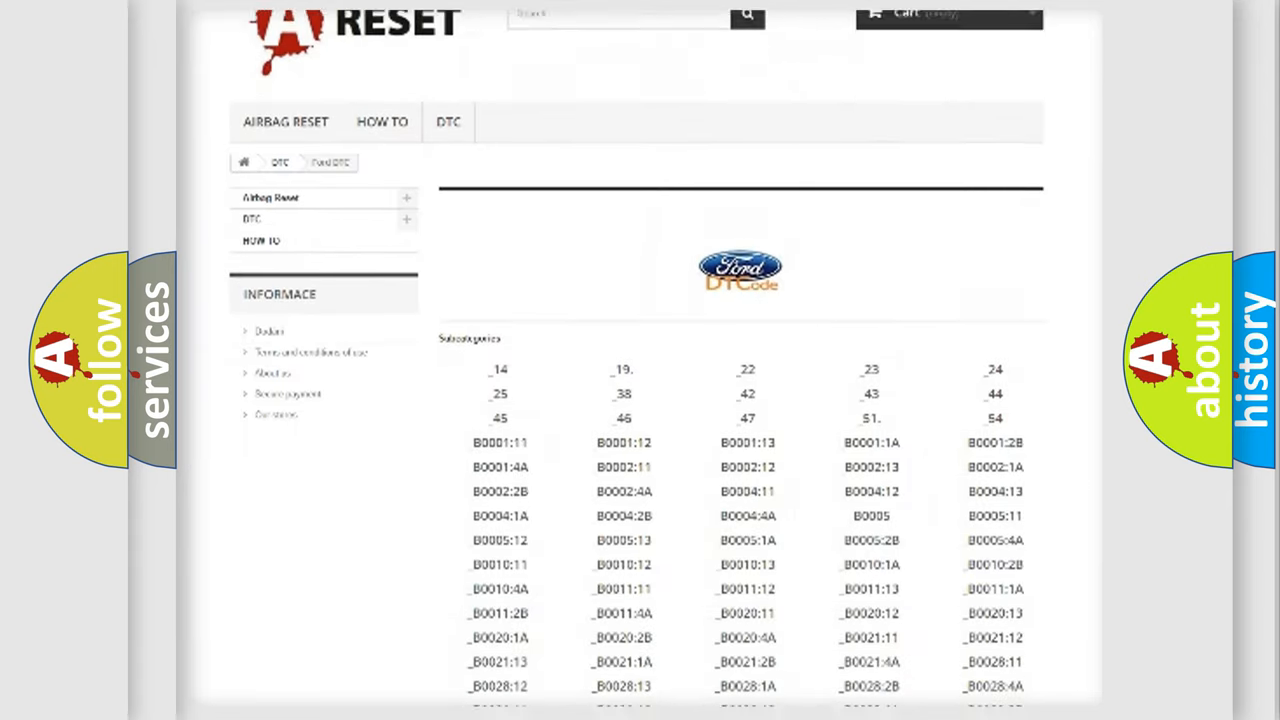
{"action": "scroll", "scroll_direction": "down", "scroll_amount": 3}
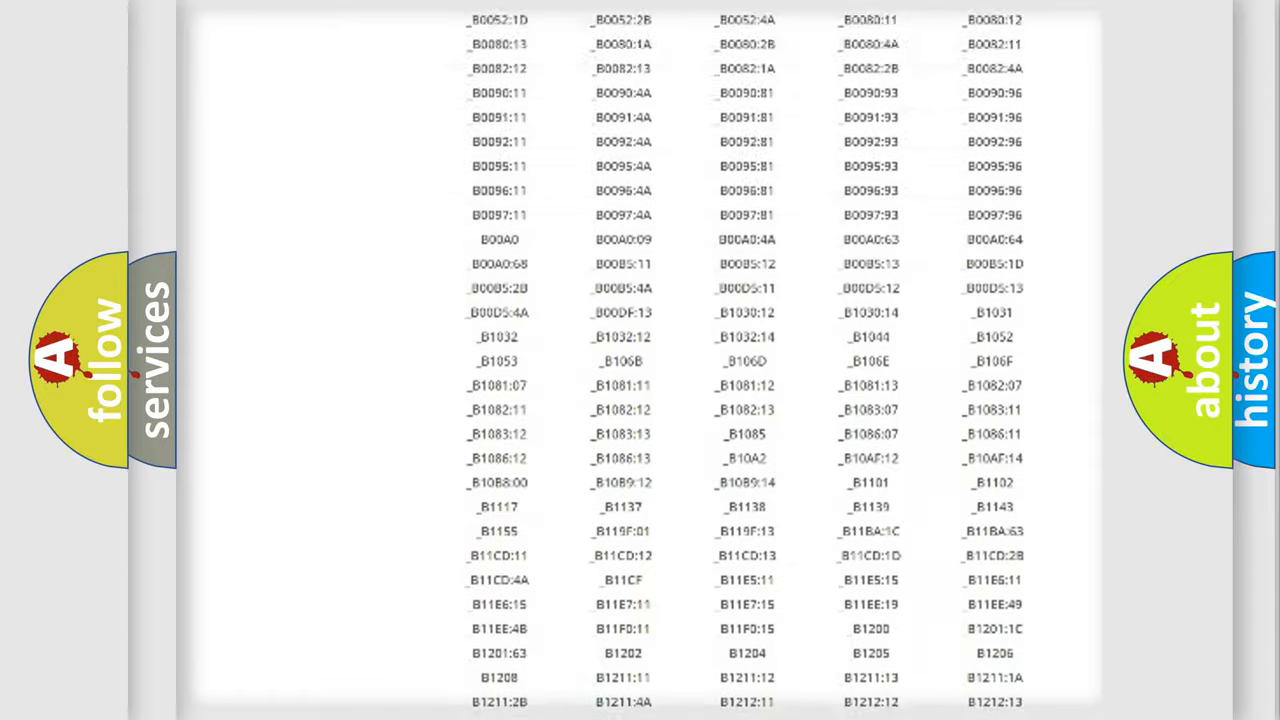